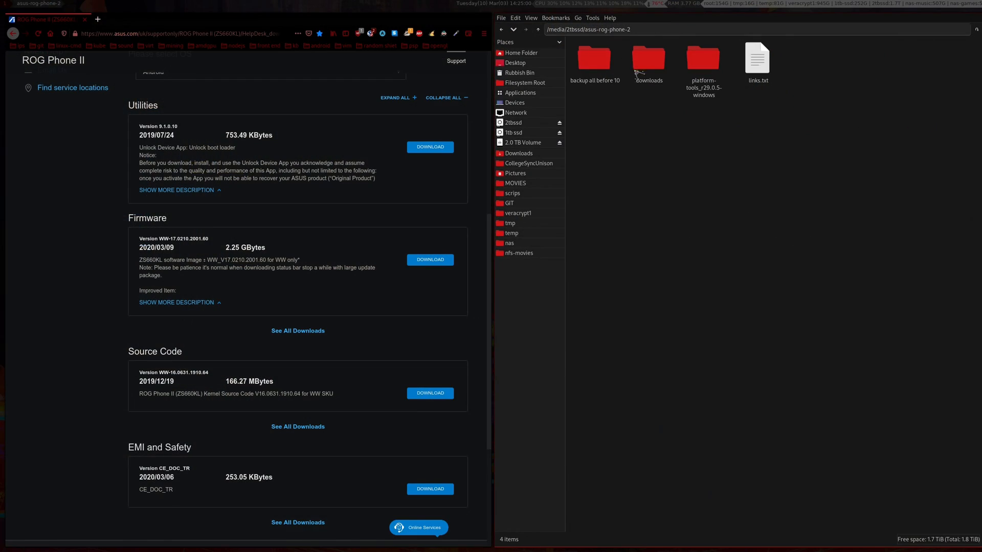
mouse_move(643, 70)
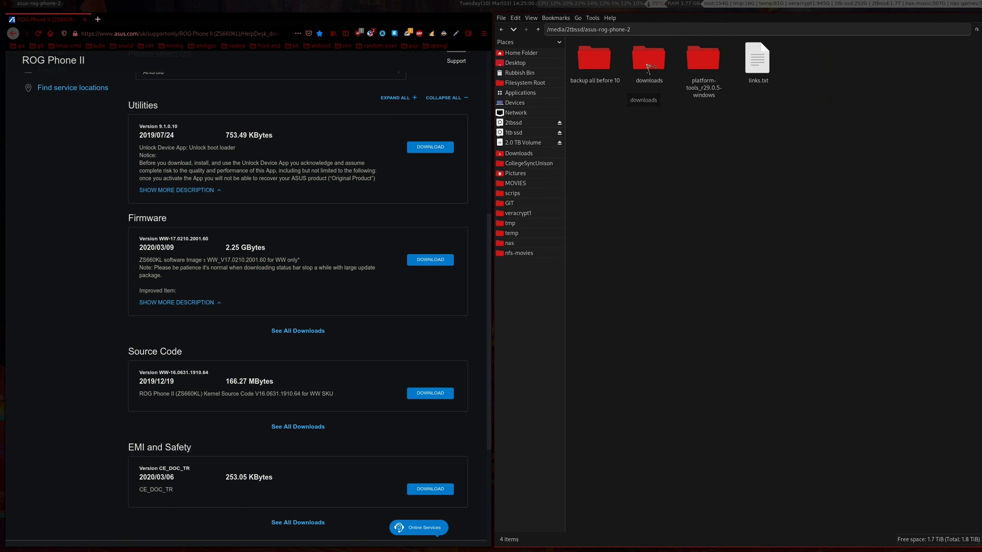
mouse_move(647, 60)
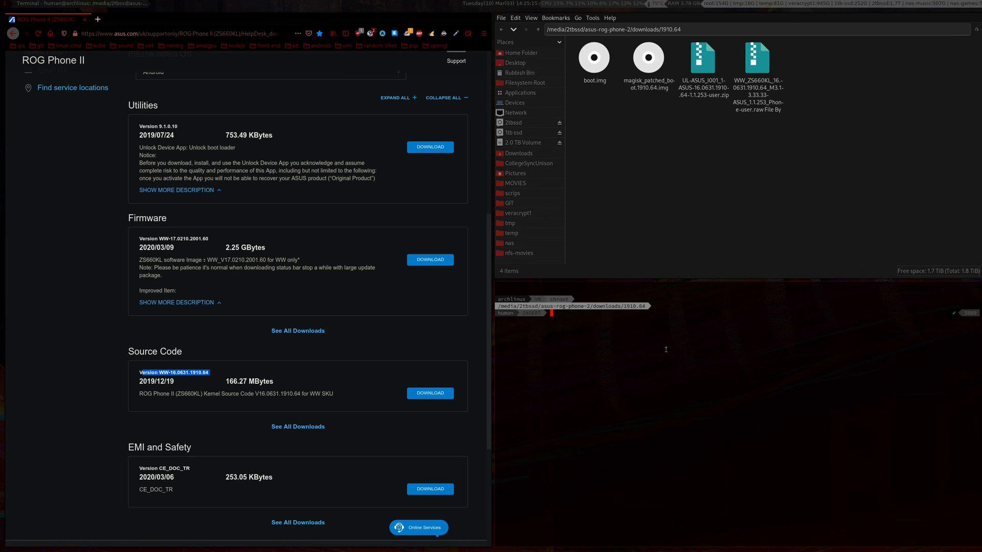
mouse_move(642, 171)
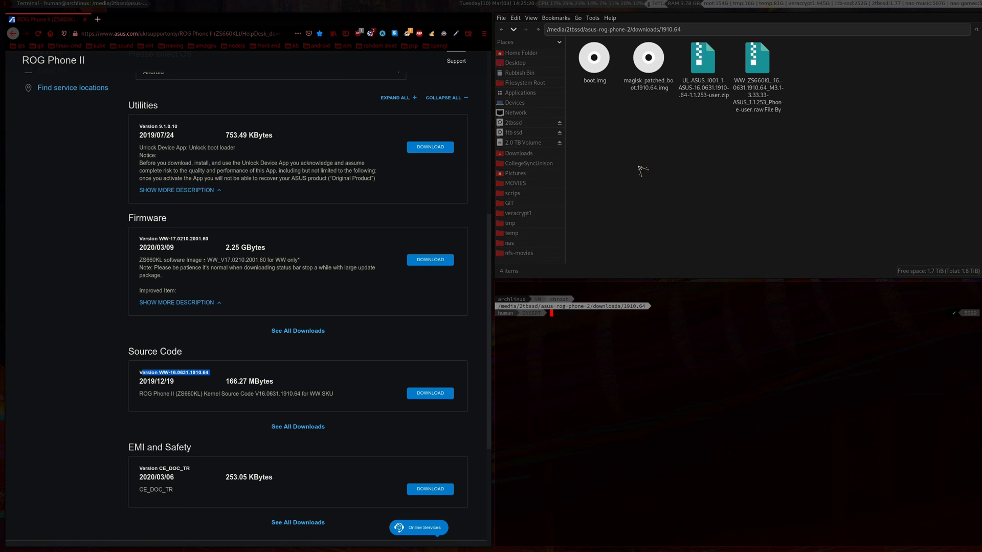
Use the 1910.64 folder's context menu to work with the stock boot.img for flashing
right_click(640, 171)
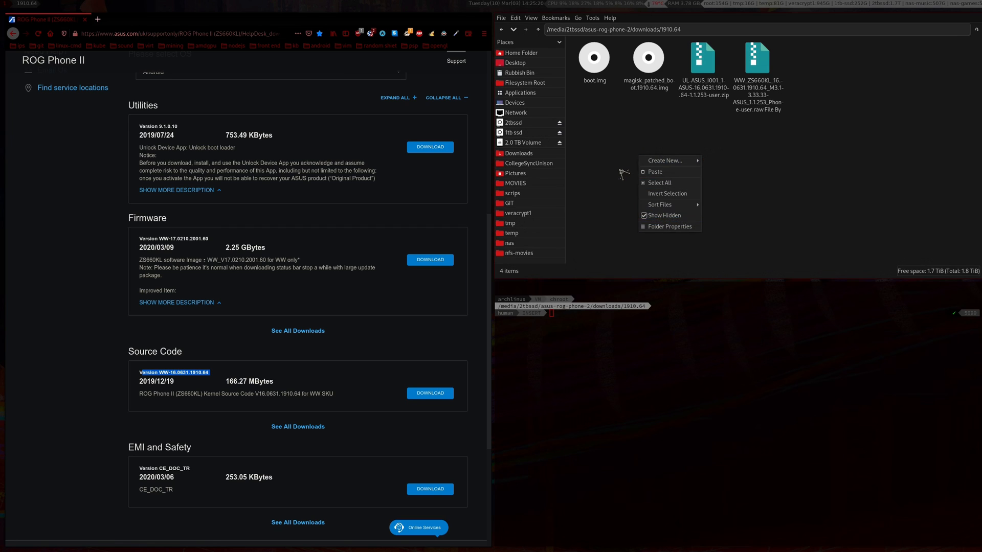
click(650, 326)
text(sudo fastboot device)
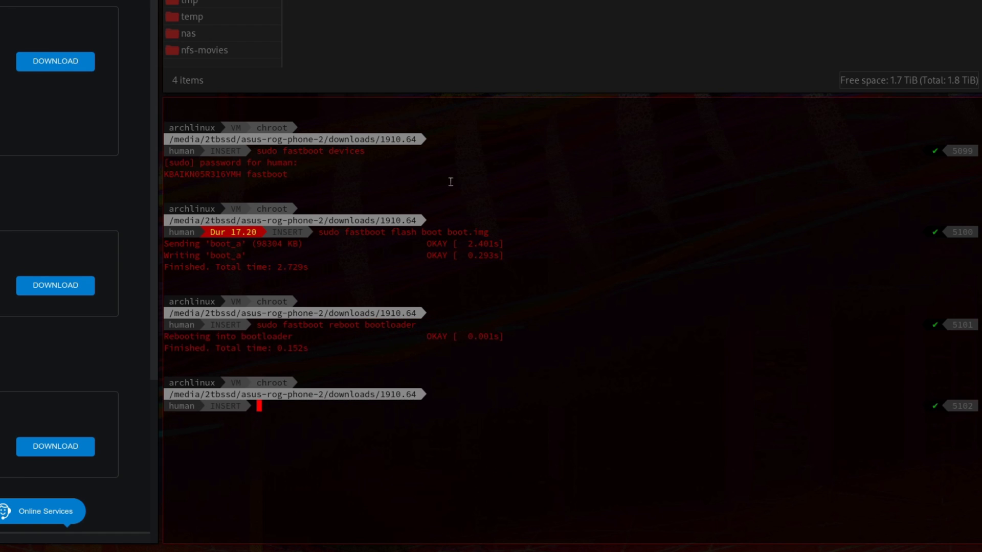
Retype the sudo fastboot flash boot boot.img line and discard it
text(sudo fastboot flash boot boot.img)
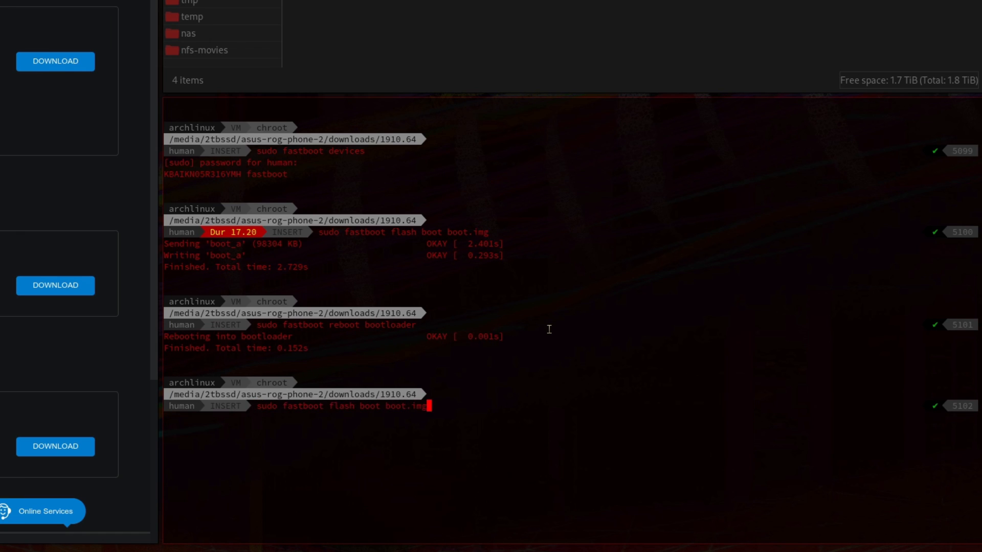
text(sudo fastboot devices)
key(Return)
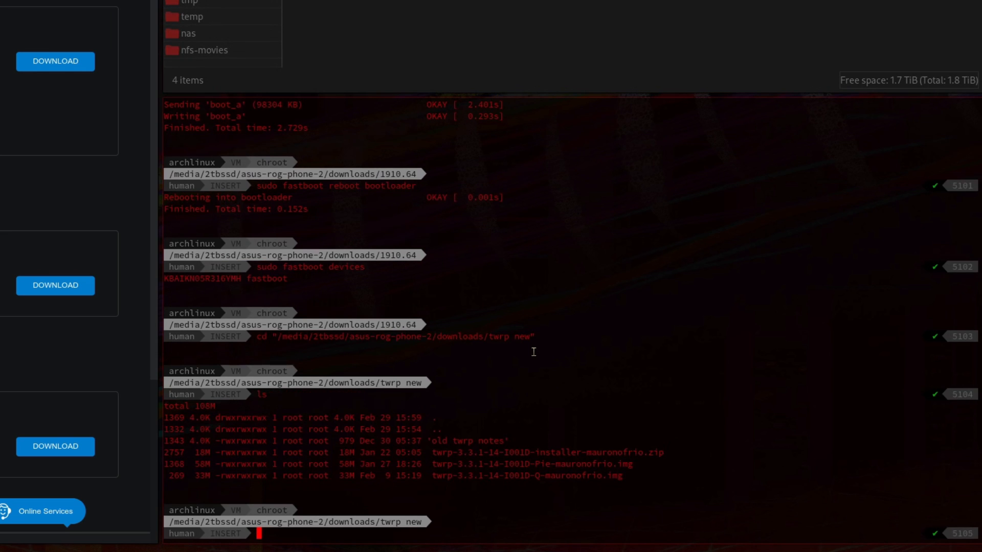
mouse_move(474, 462)
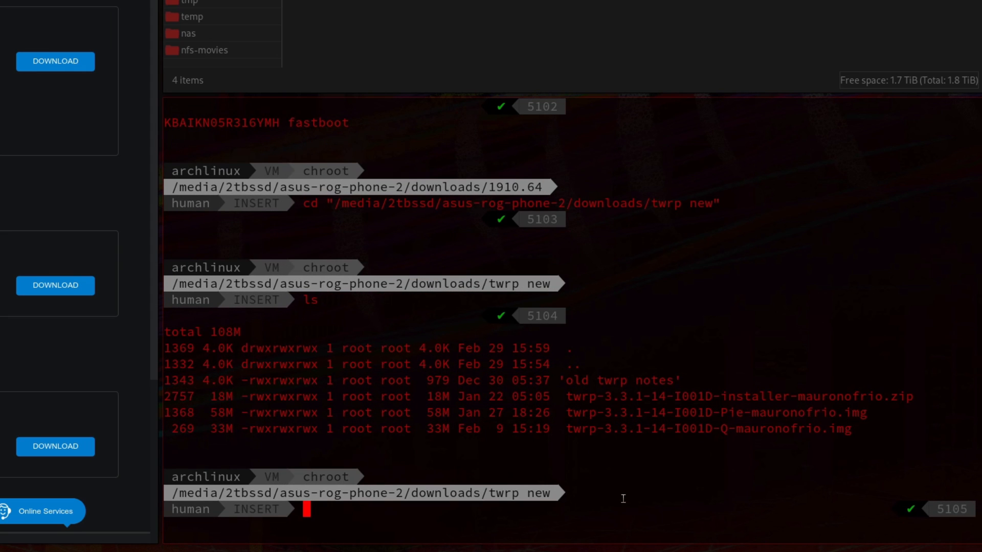
Run sudo fastboot boot twrp-3.3.1-14-I001D-Pie-mauronofrio.img to boot the TWRP Pie image
text(sudo)
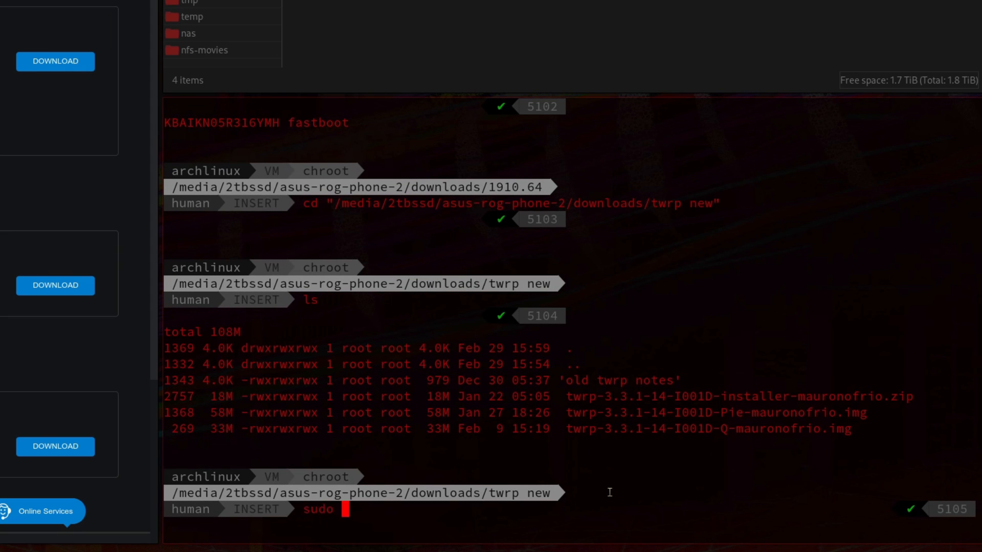
text(fasboot)
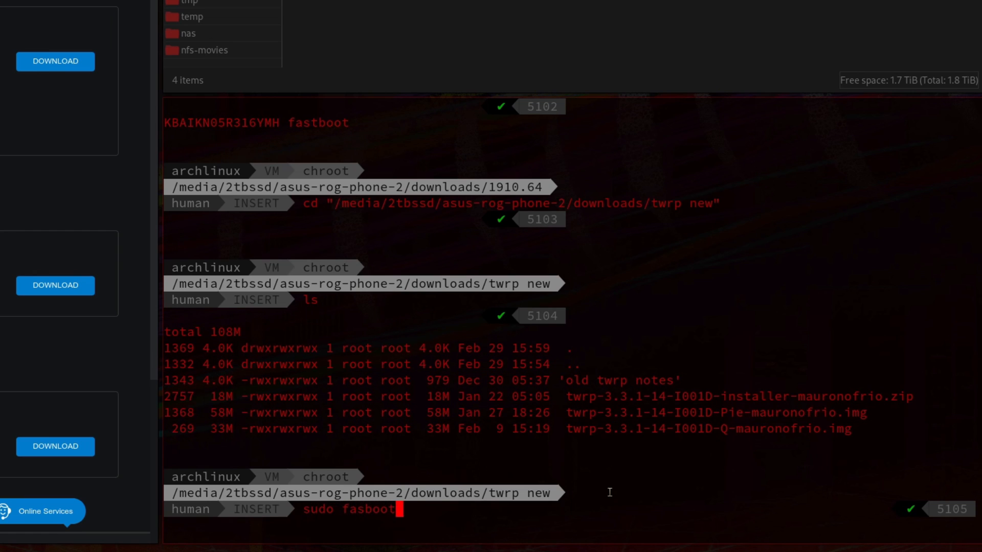
key(BackSpace)
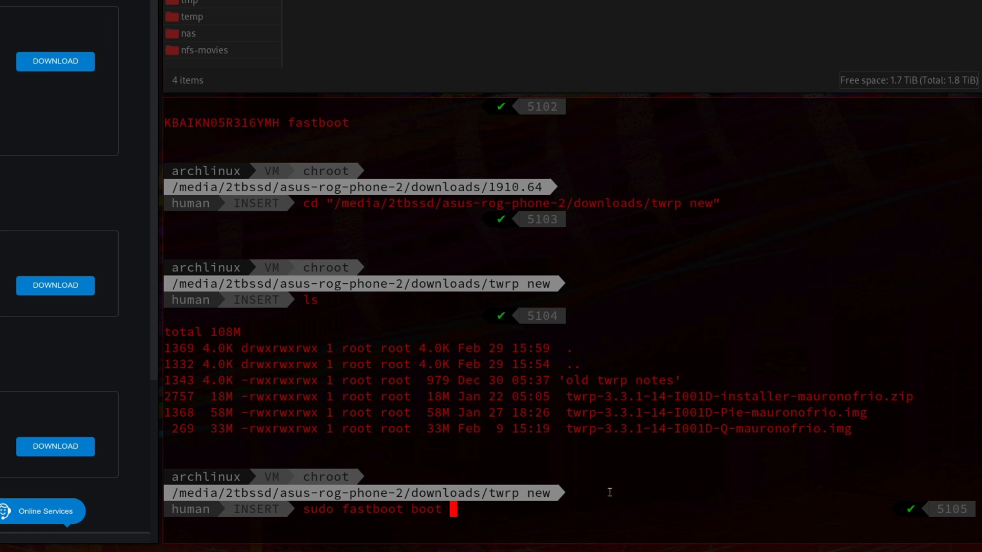
mouse_move(762, 414)
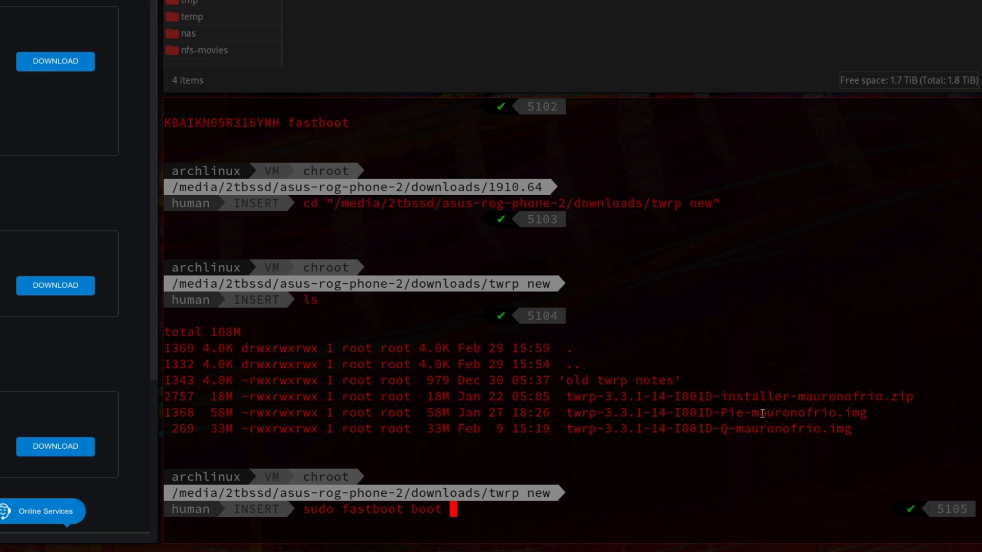
text(twrp-3.3.1-14-I001D-Pie-mauronofrio.img)
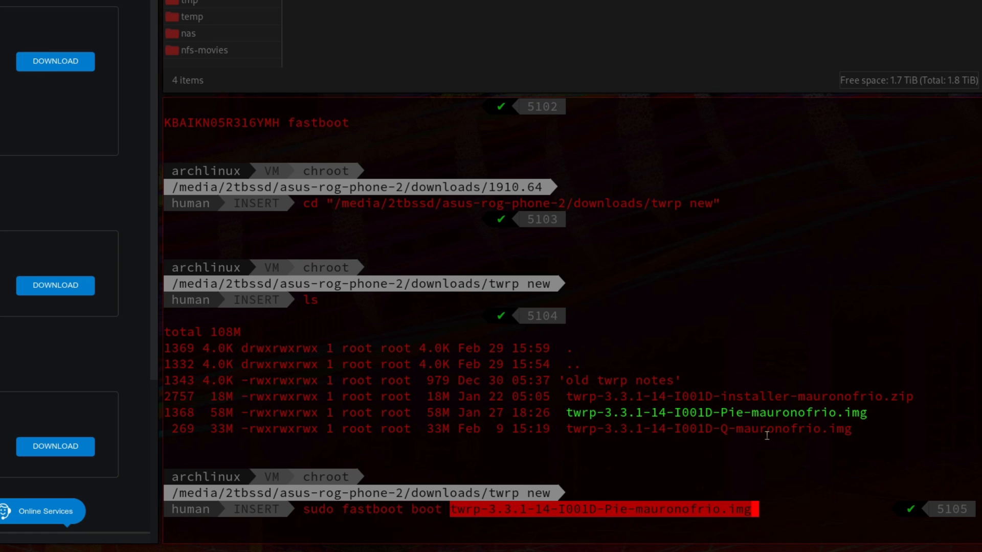
key(Return)
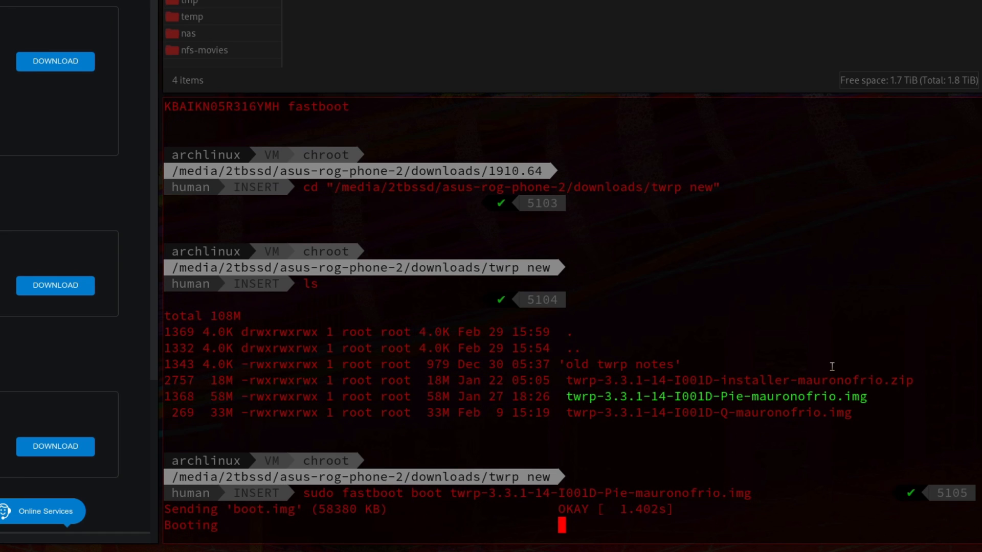